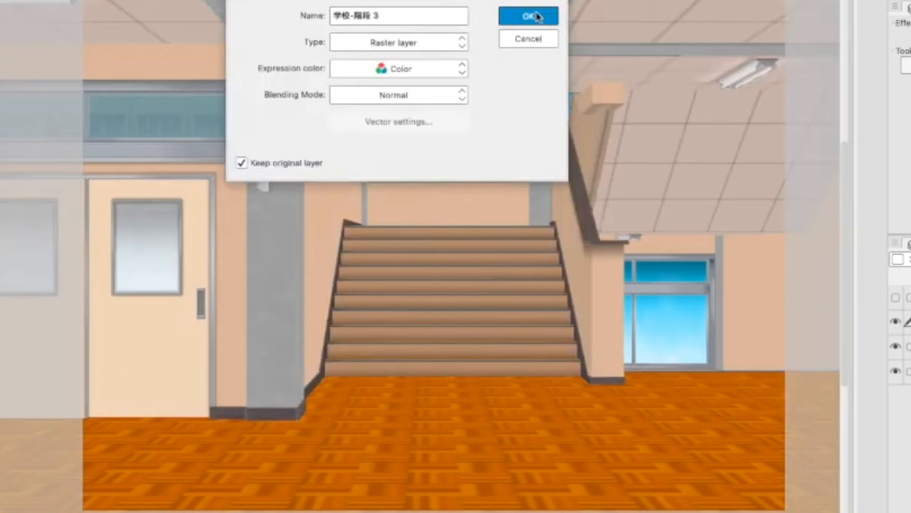
# Duplicate the 3D stairwell layer and convert the copy into extracted vector line art.
pyautogui.click(527, 16)
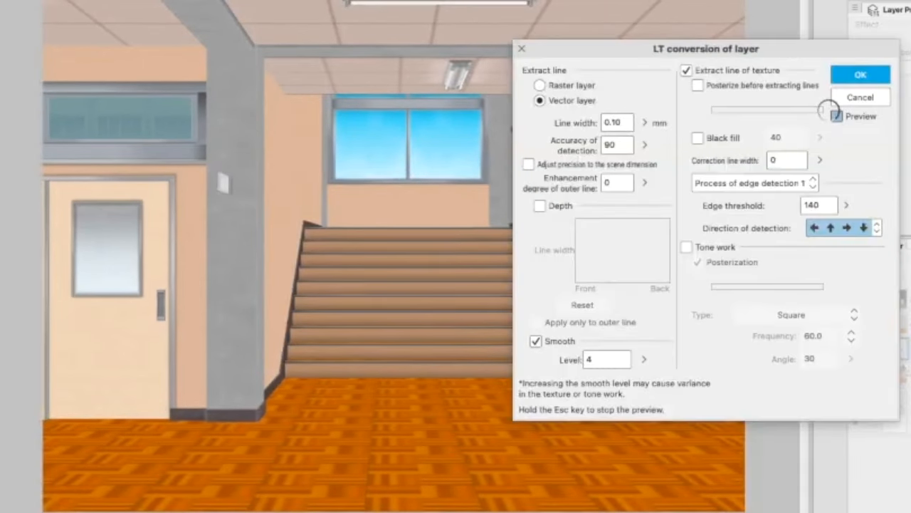
pyautogui.click(860, 74)
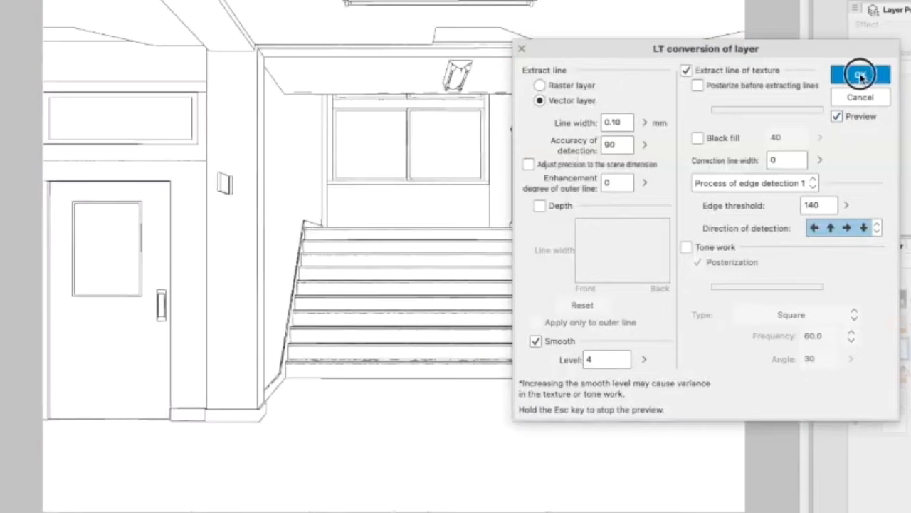
pyautogui.click(860, 74)
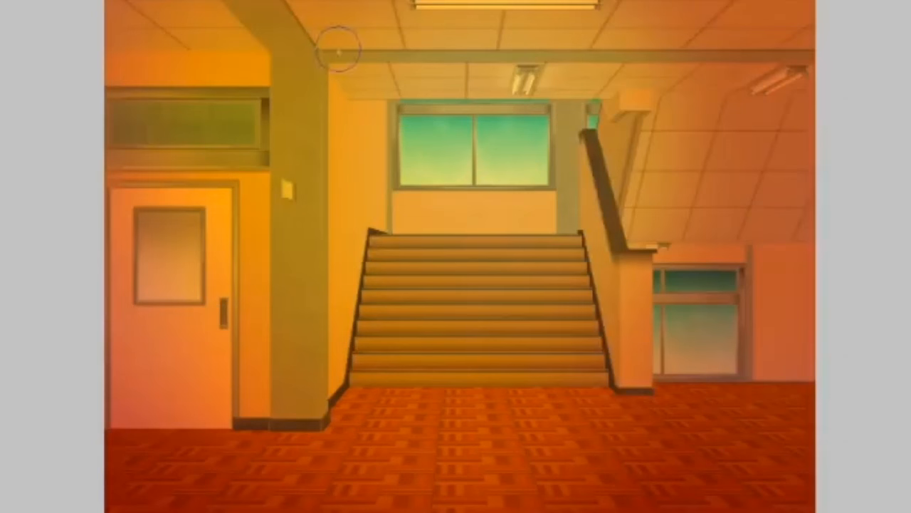
pyautogui.moveTo(325, 291)
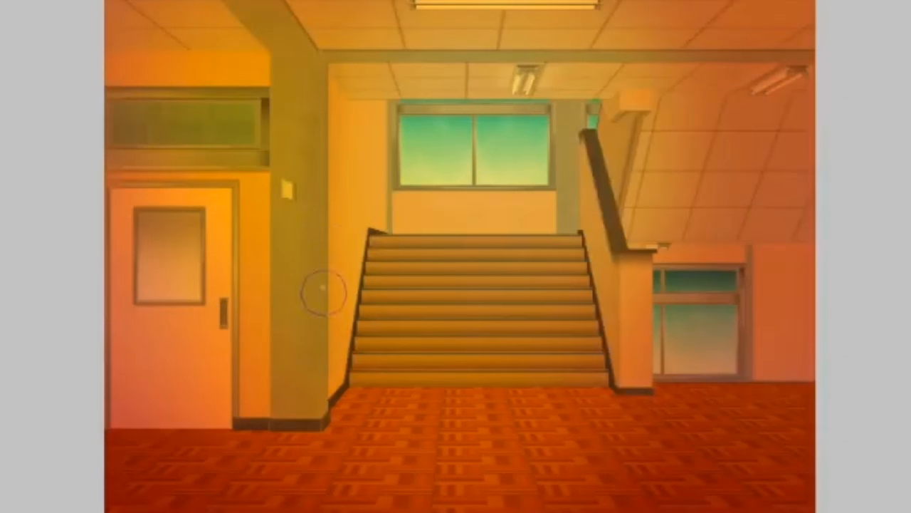
pyautogui.moveTo(743, 249)
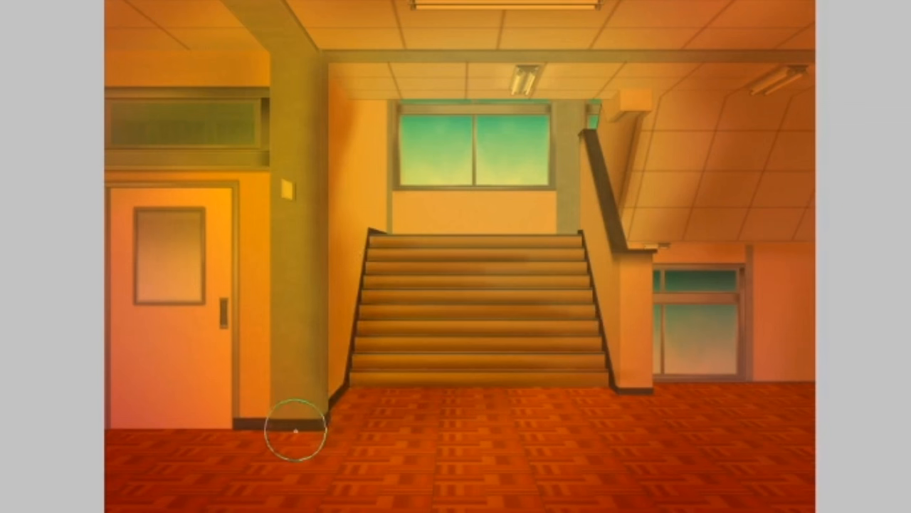
pyautogui.moveTo(142, 168)
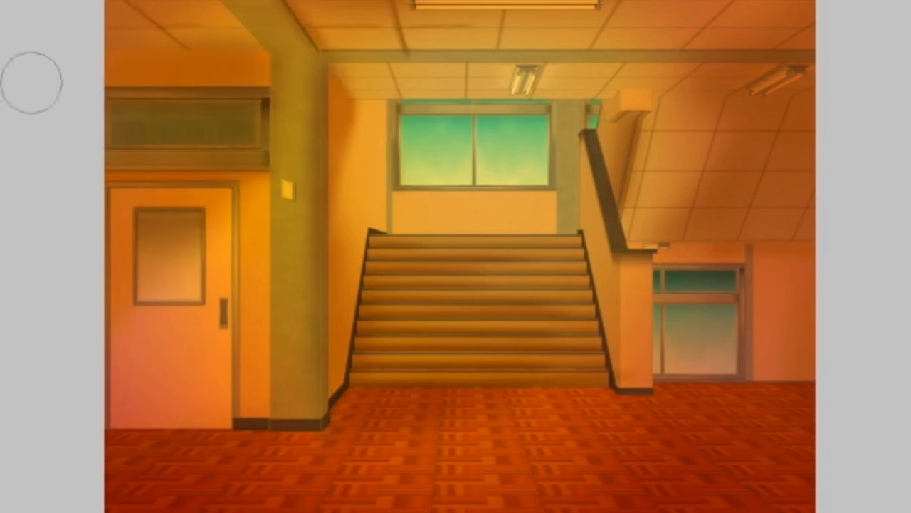
pyautogui.moveTo(292, 68)
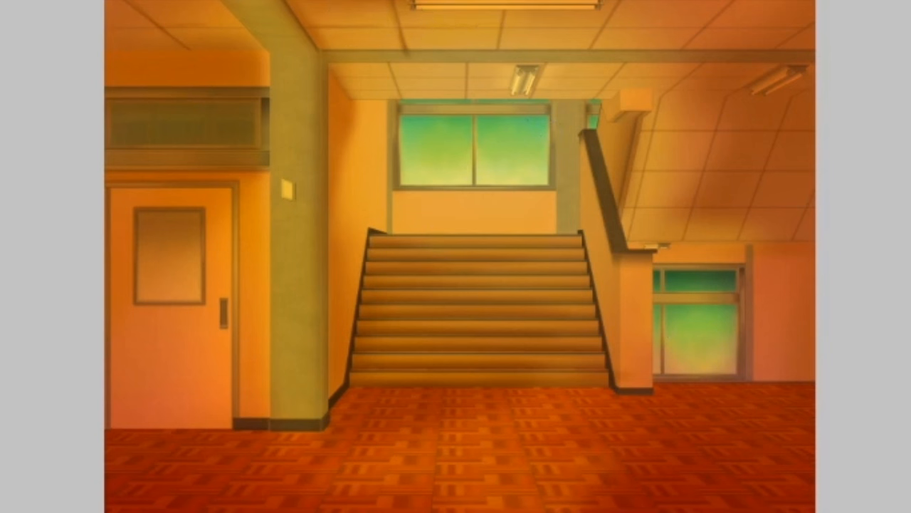
# Paint a bright golden sunlight patch on the tiled floor below the stairs on the glow layer.
pyautogui.click(367, 481)
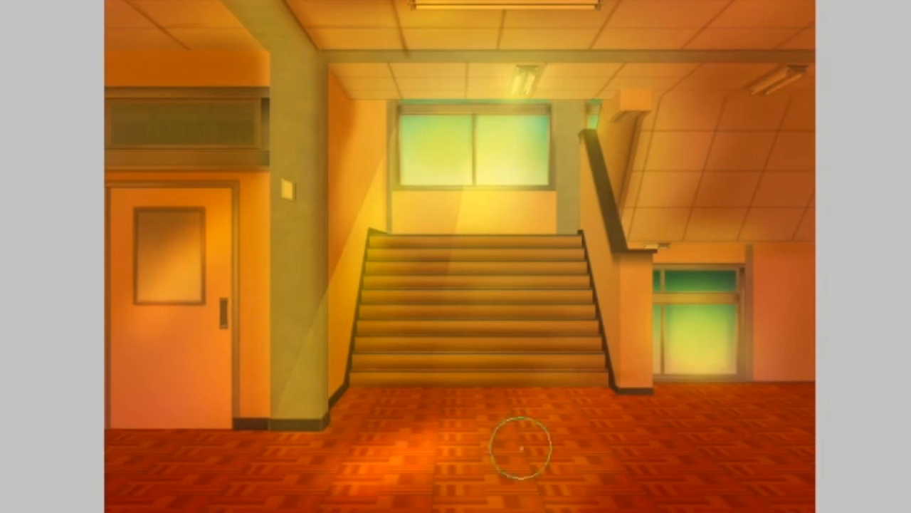
pyautogui.moveTo(320, 300)
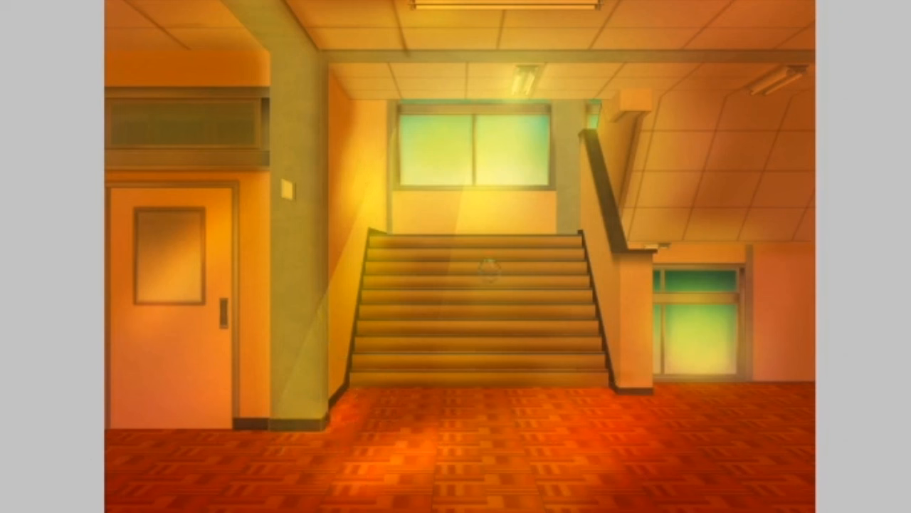
# Airbrush a warm glowing highlight onto the wall above the lower steps.
pyautogui.click(487, 341)
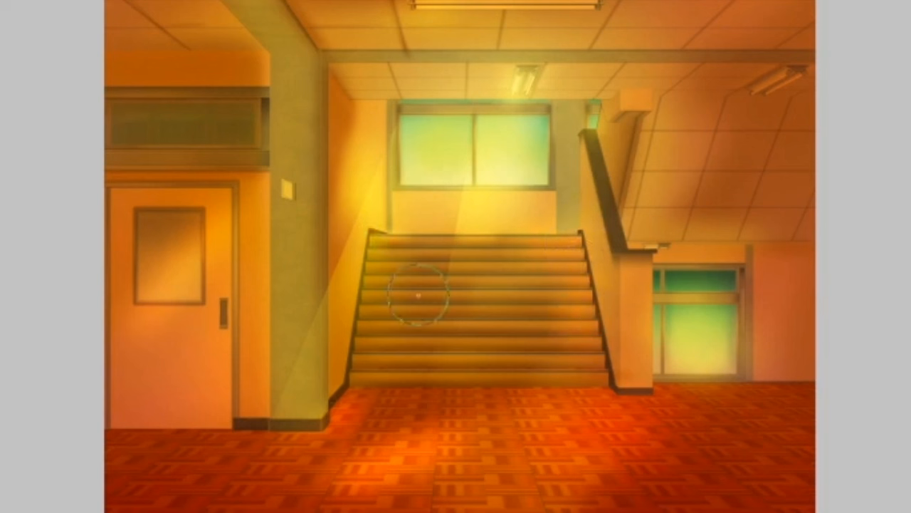
pyautogui.moveTo(701, 143)
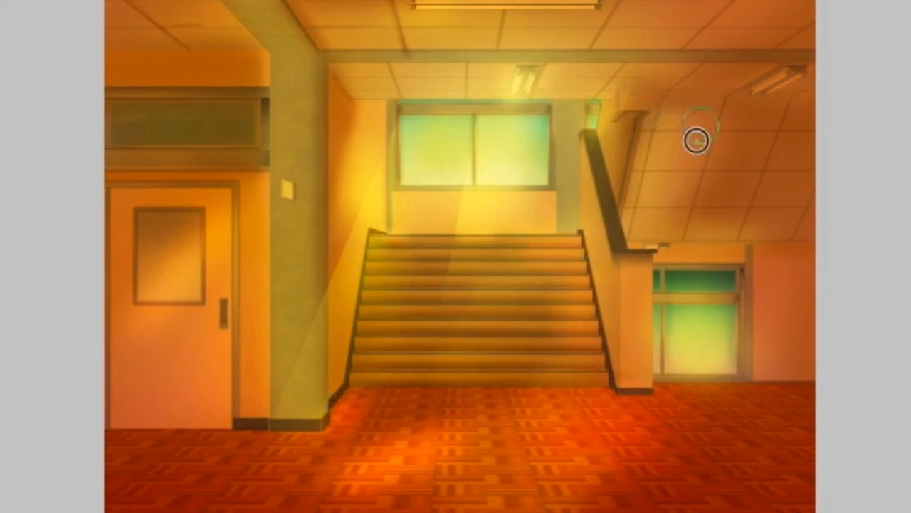
pyautogui.moveTo(629, 420)
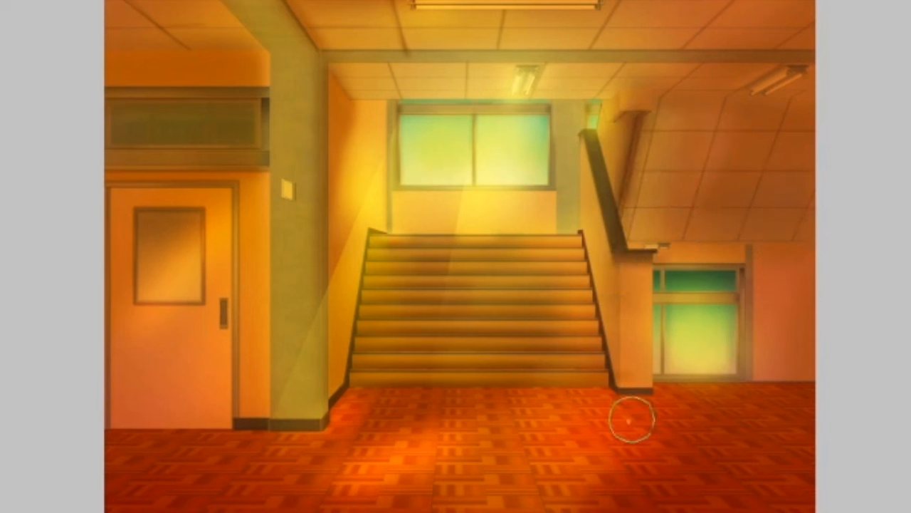
pyautogui.moveTo(136, 177)
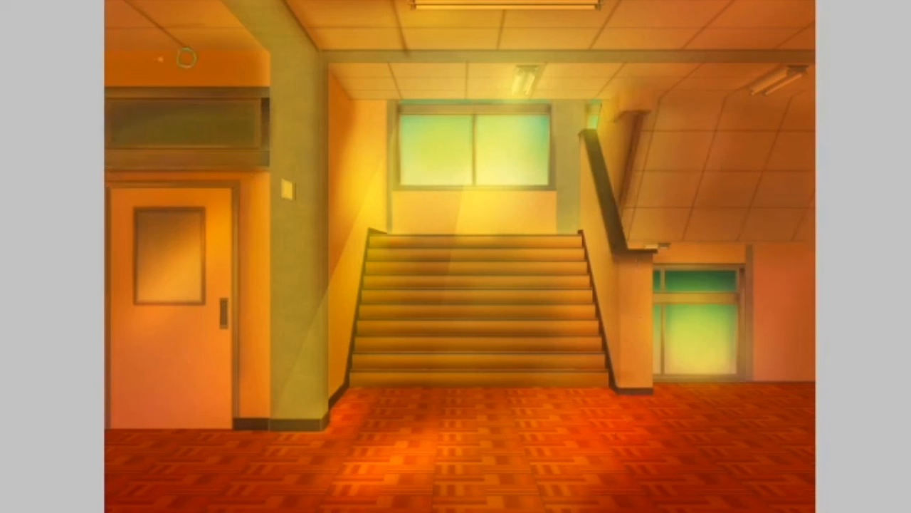
pyautogui.moveTo(262, 20)
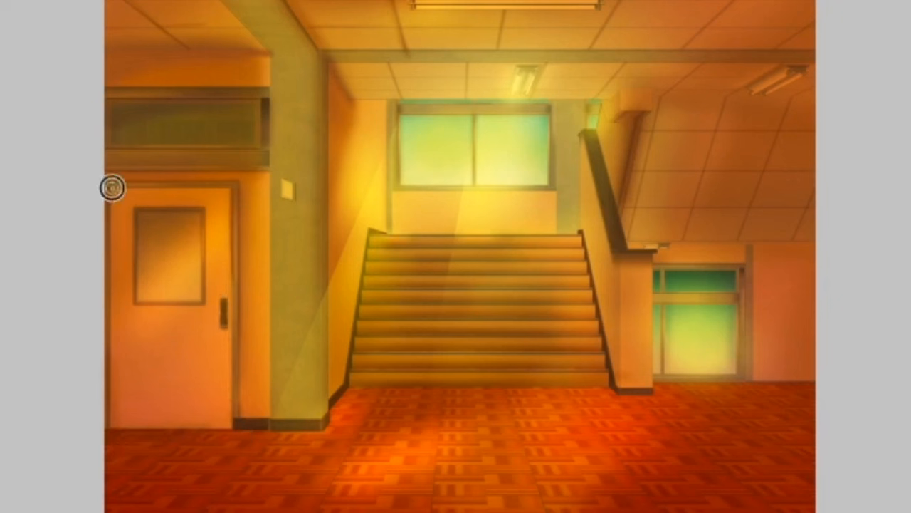
pyautogui.moveTo(215, 114)
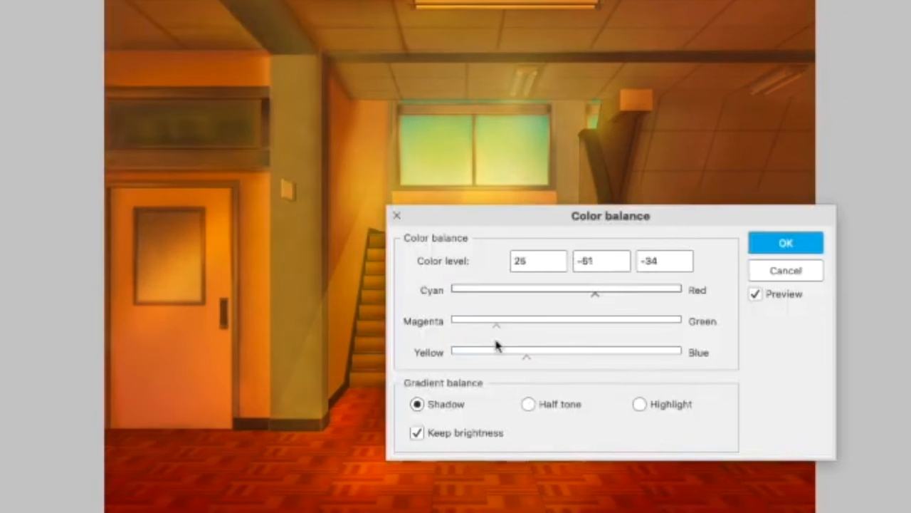
# Warm the highlights with Color Balance and apply the correction.
pyautogui.moveTo(496, 325); pyautogui.dragTo(595, 322)
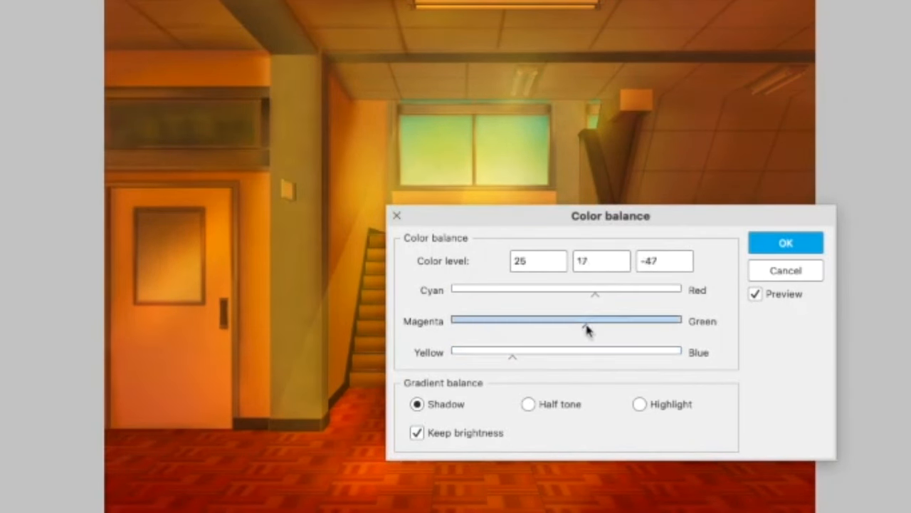
pyautogui.click(637, 405)
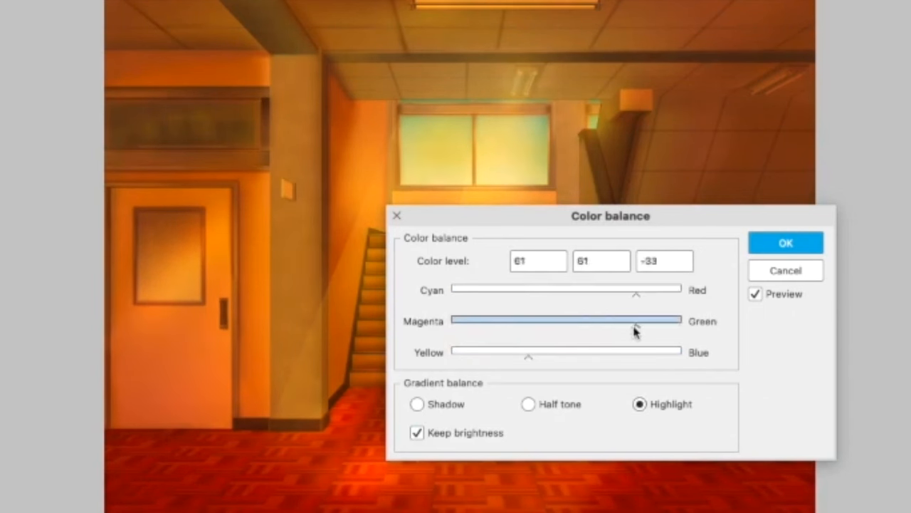
pyautogui.click(786, 242)
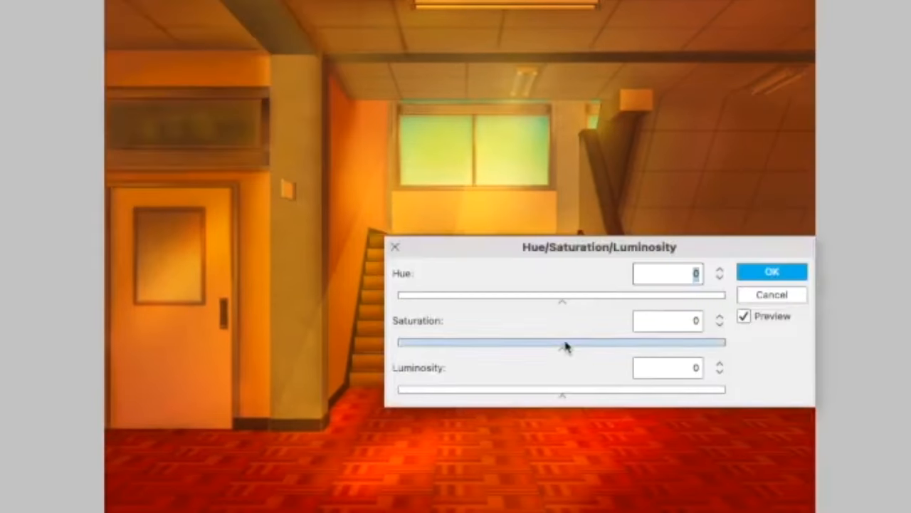
# Shift the hue to -9 and push the shadows toward cyan, magenta and yellow, then apply.
pyautogui.moveTo(562, 294); pyautogui.dragTo(552, 295)
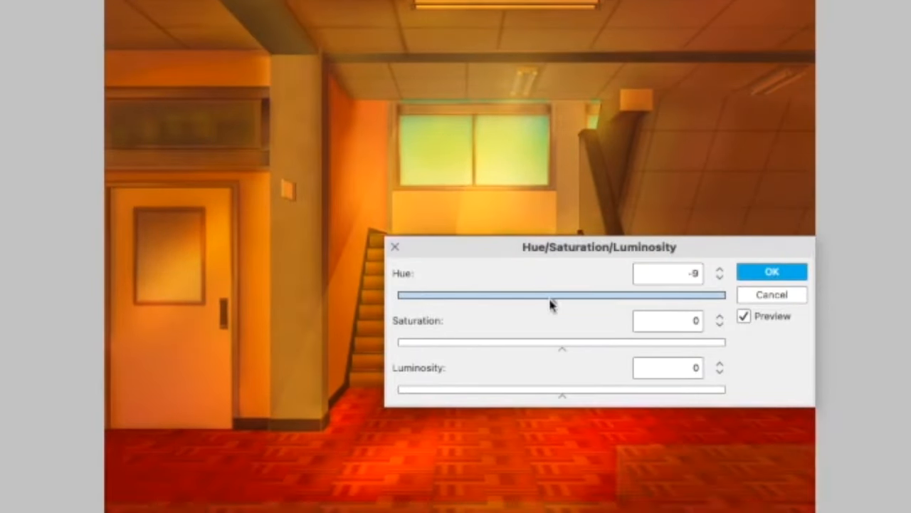
pyautogui.moveTo(562, 293); pyautogui.dragTo(469, 293)
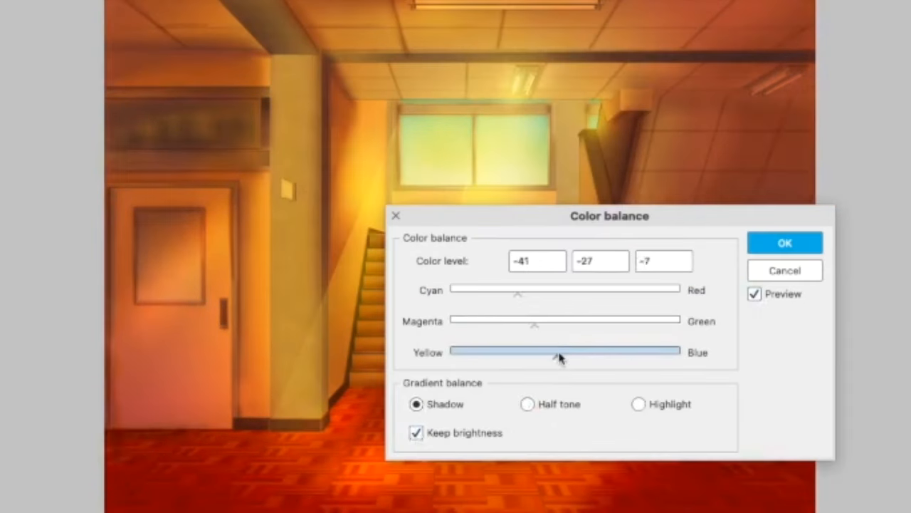
pyautogui.moveTo(558, 351); pyautogui.dragTo(544, 351)
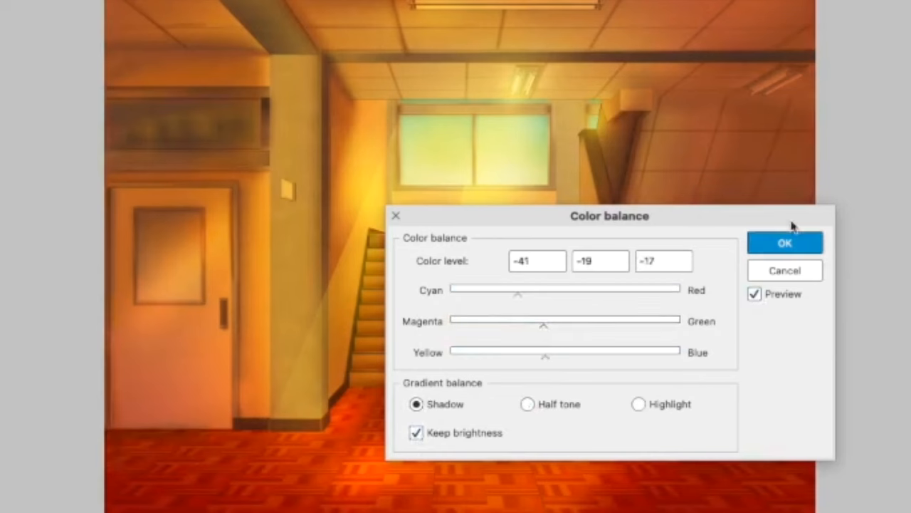
pyautogui.click(785, 242)
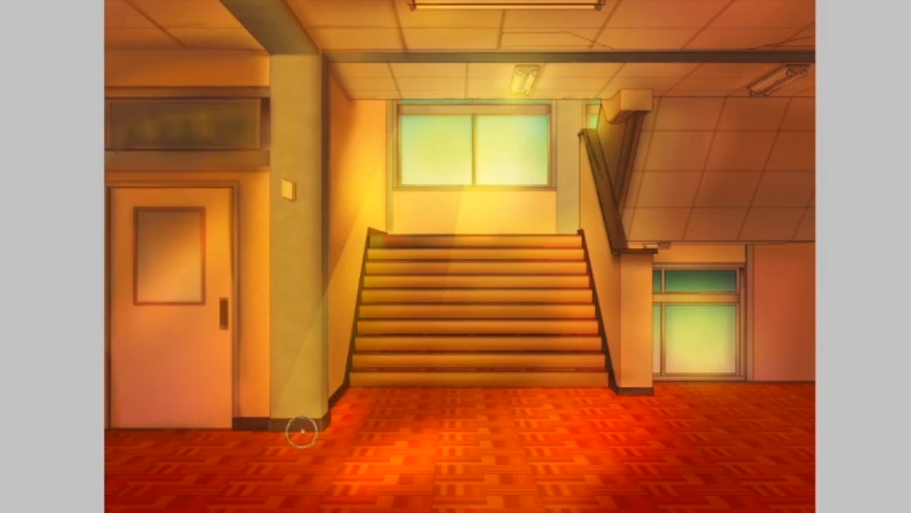
pyautogui.moveTo(370, 245)
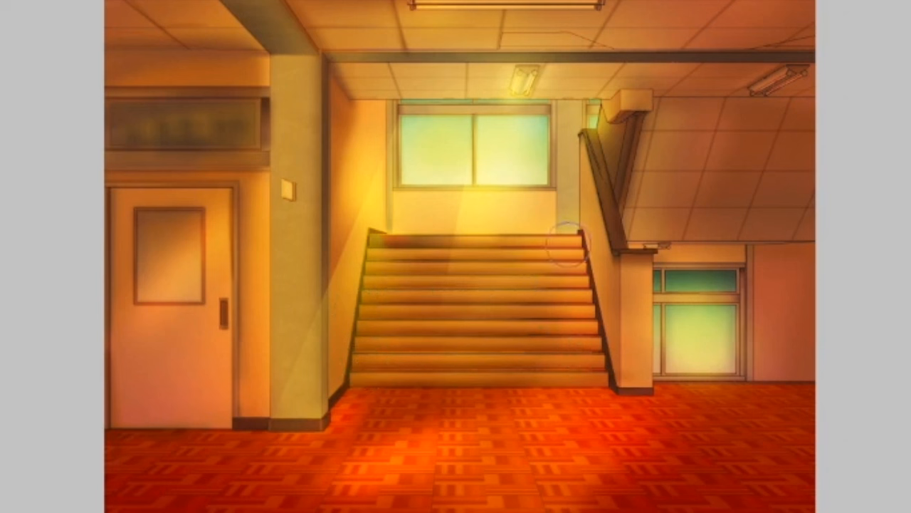
pyautogui.moveTo(387, 111)
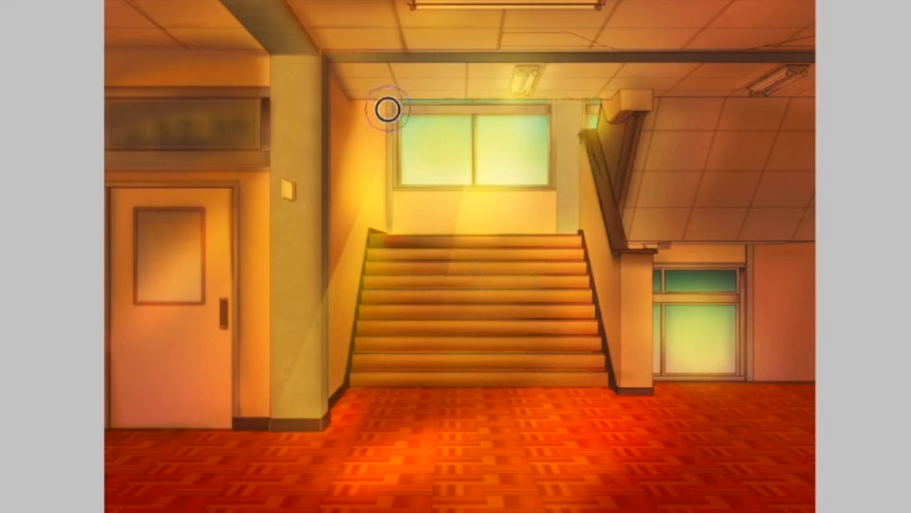
pyautogui.moveTo(341, 245)
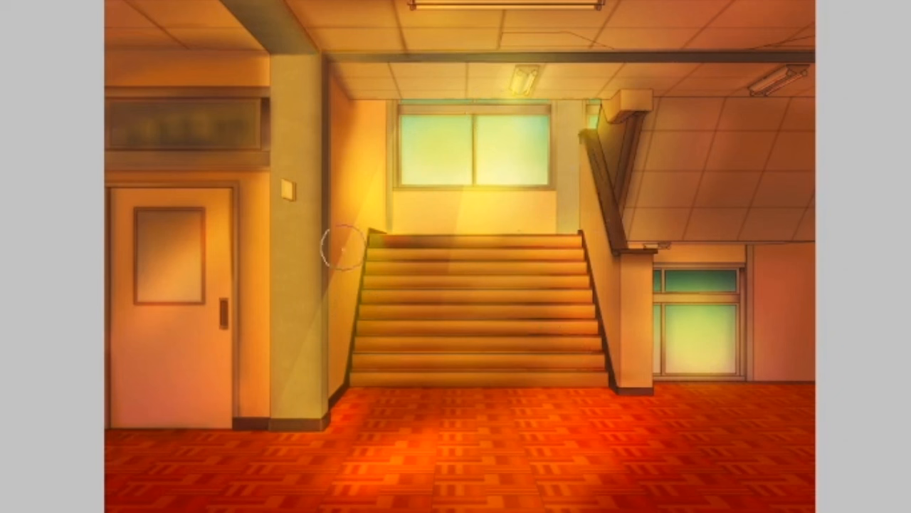
pyautogui.moveTo(586, 183)
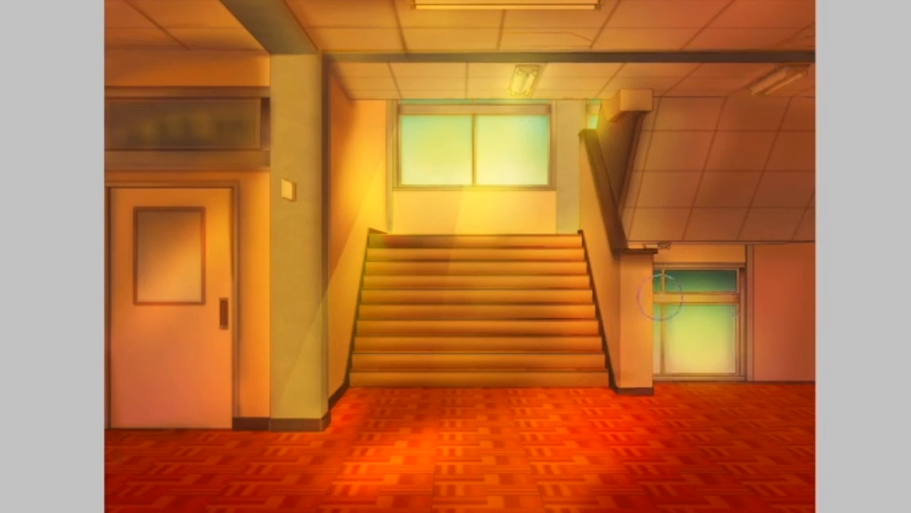
# Dab soft warm light near the right window, the pillar base and the left wall.
pyautogui.click(335, 424)
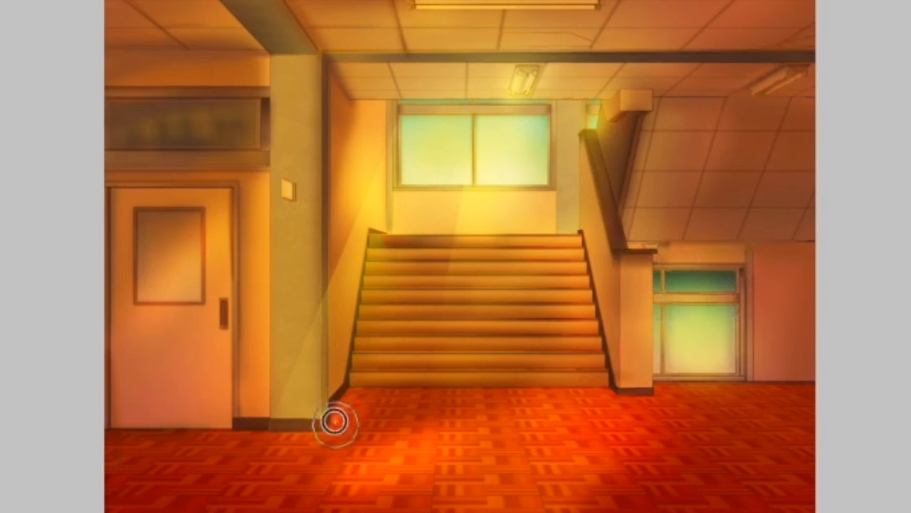
pyautogui.click(336, 426)
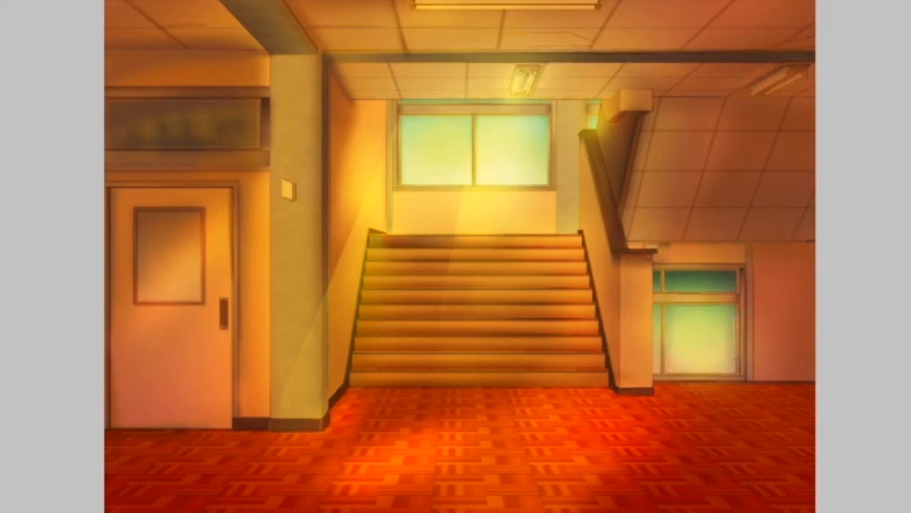
pyautogui.click(213, 327)
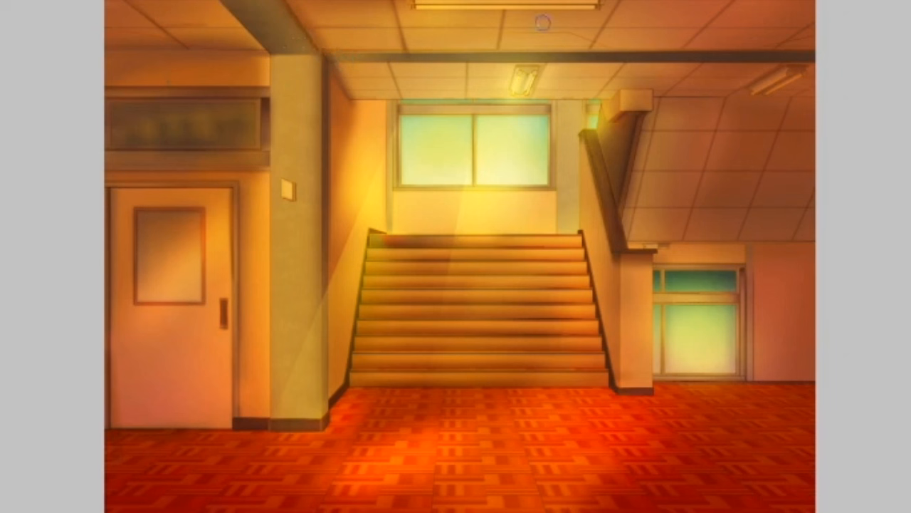
pyautogui.moveTo(135, 330)
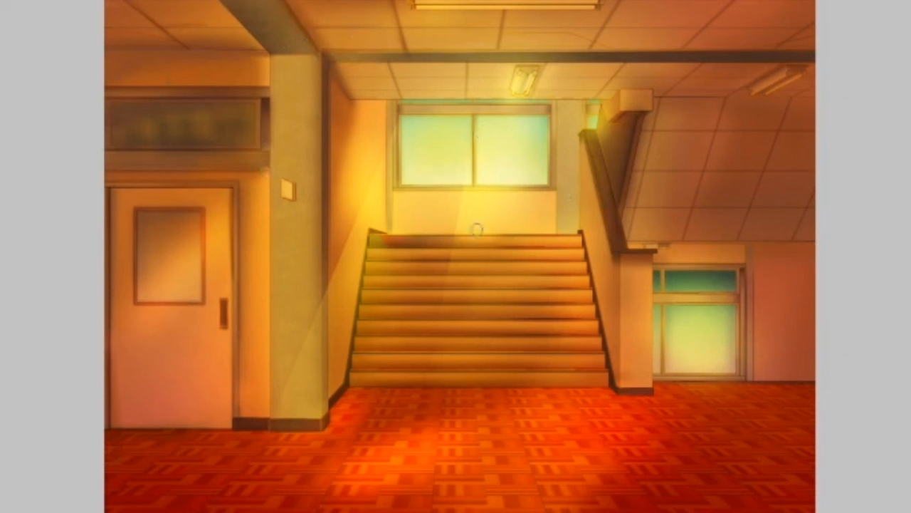
pyautogui.moveTo(587, 131)
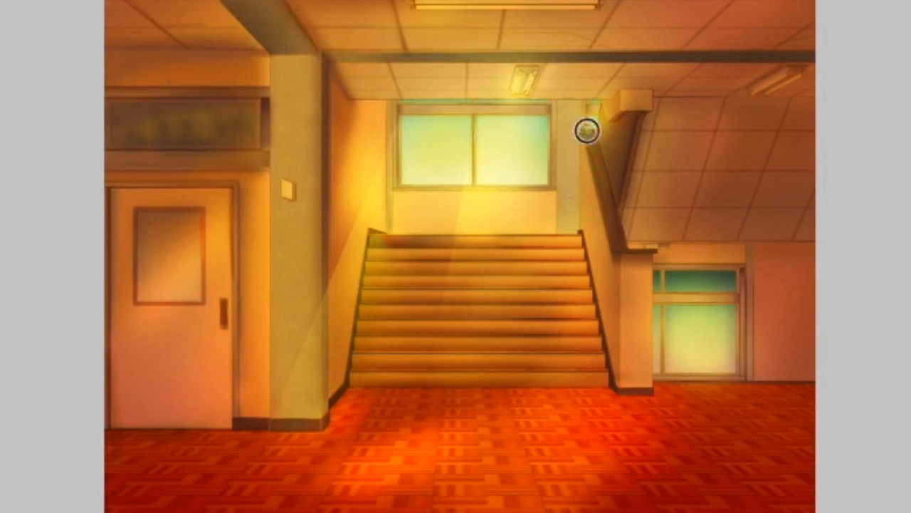
pyautogui.moveTo(553, 26)
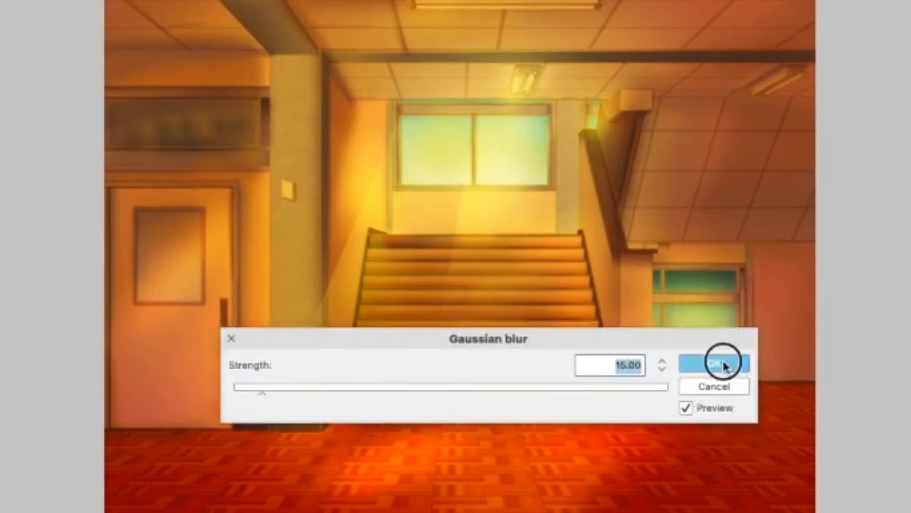
# Apply a strength-15 Gaussian blur to soften the painted glow.
pyautogui.click(715, 364)
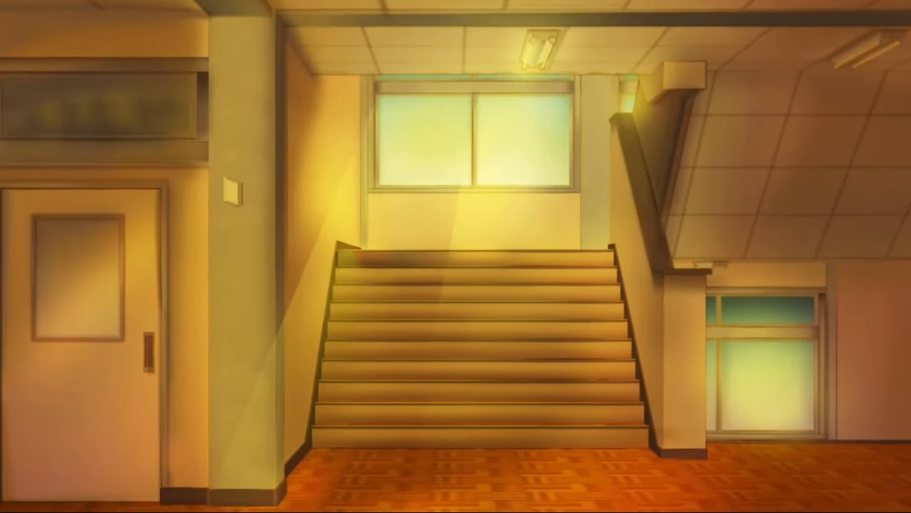